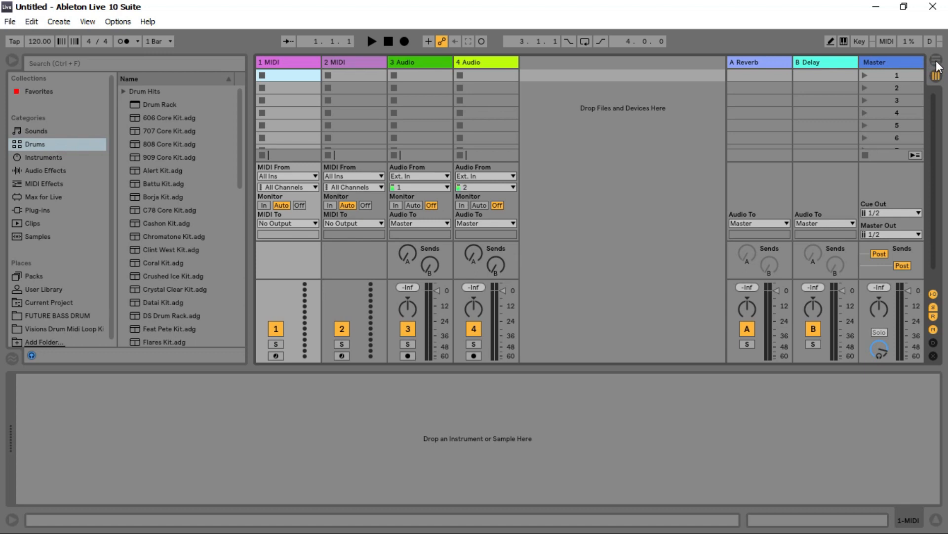
- Switch to Session View and back, ending on the Arrangement timeline
{"action": "left_click", "coordinate": [937, 60]}
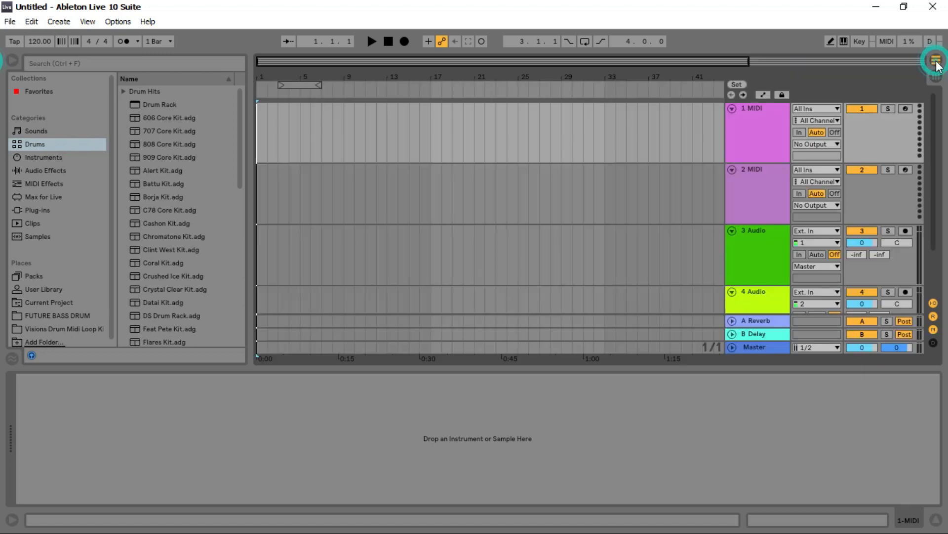
{"action": "left_click", "coordinate": [483, 181]}
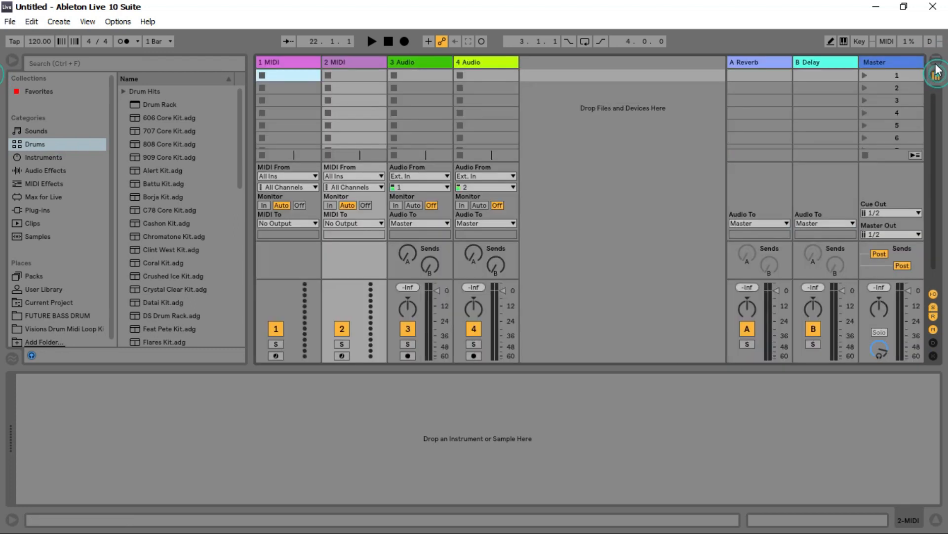
{"action": "left_click", "coordinate": [934, 60]}
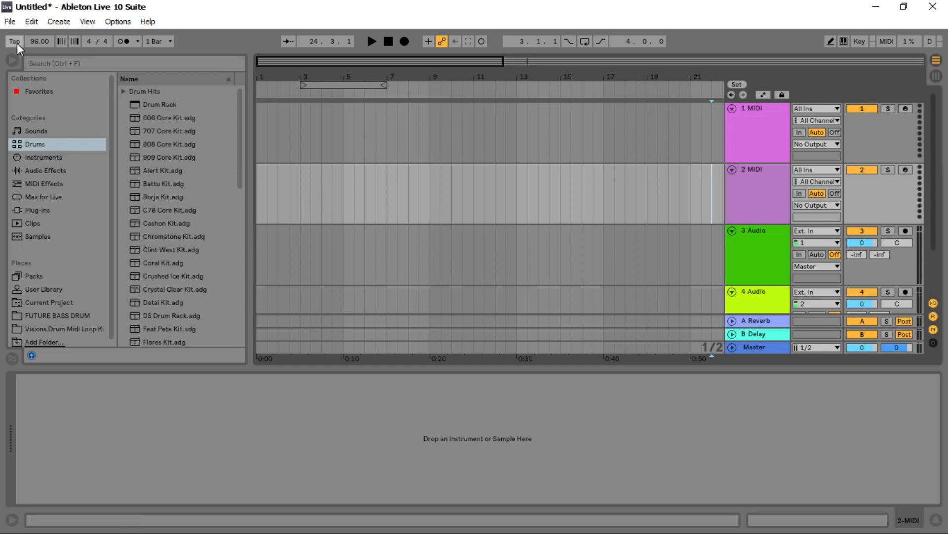
- Tap the tempo button in time until the song tempo reads 95 BPM
{"action": "left_click", "coordinate": [13, 42]}
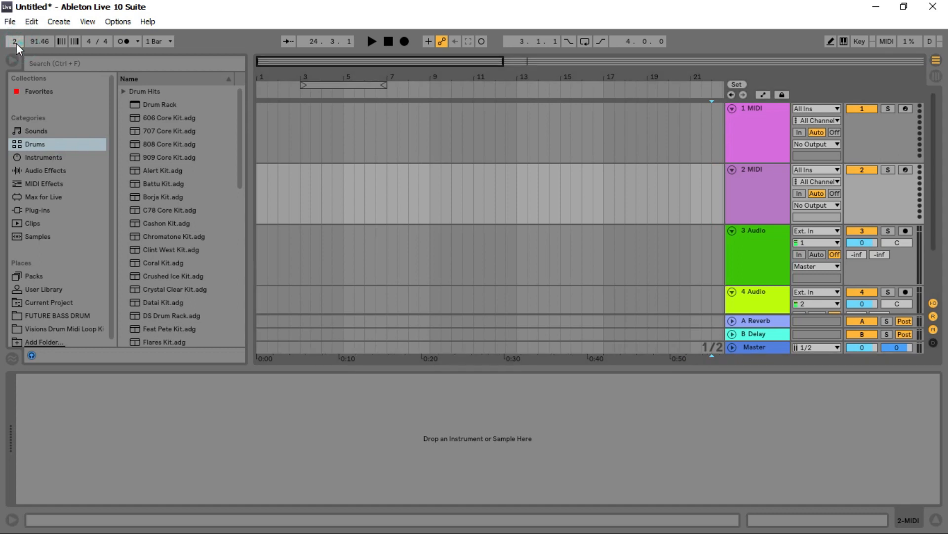
{"action": "left_click", "coordinate": [13, 42]}
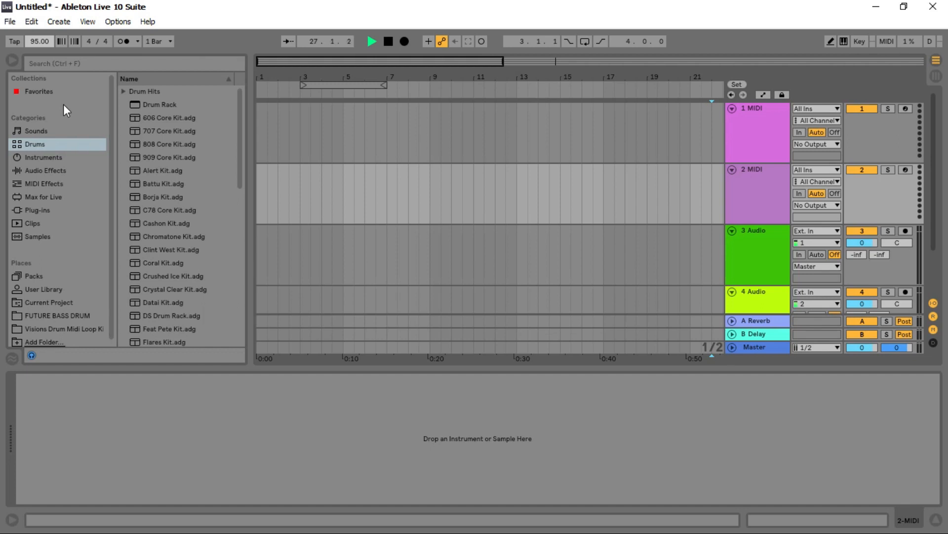
- Audition 808 Core, C78 Core, Feat Pete and Formaggio kits in Drums, then load Feat Pete Kit onto MIDI track 1
{"action": "left_click", "coordinate": [36, 131]}
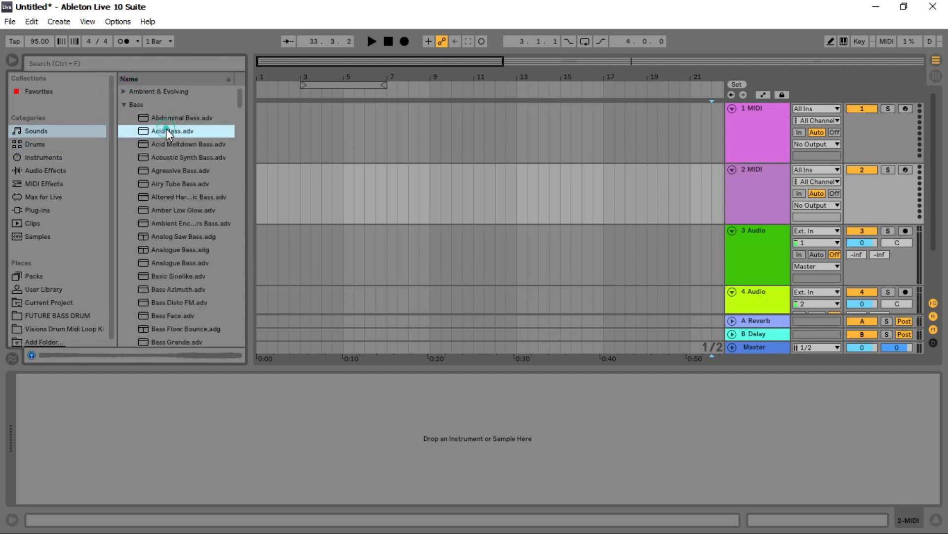
{"action": "left_click", "coordinate": [125, 104]}
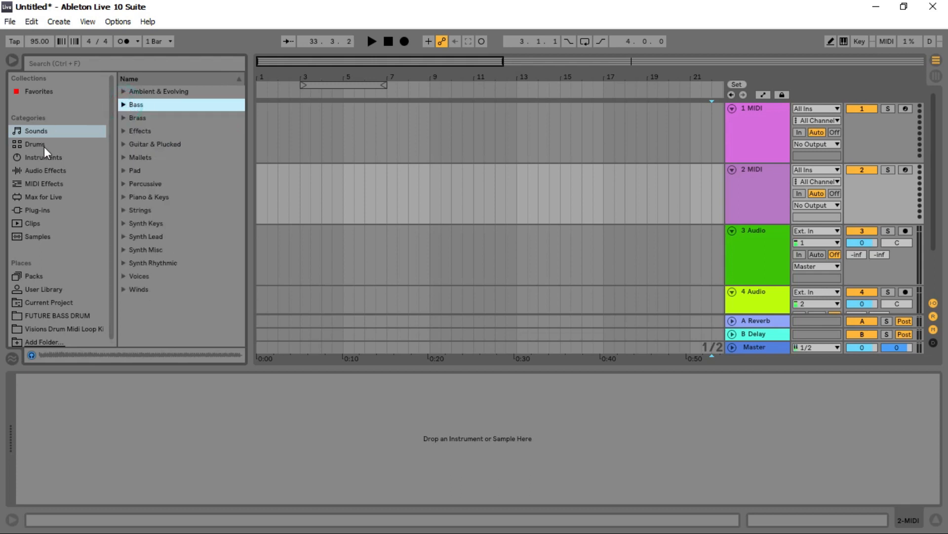
{"action": "left_click", "coordinate": [35, 144]}
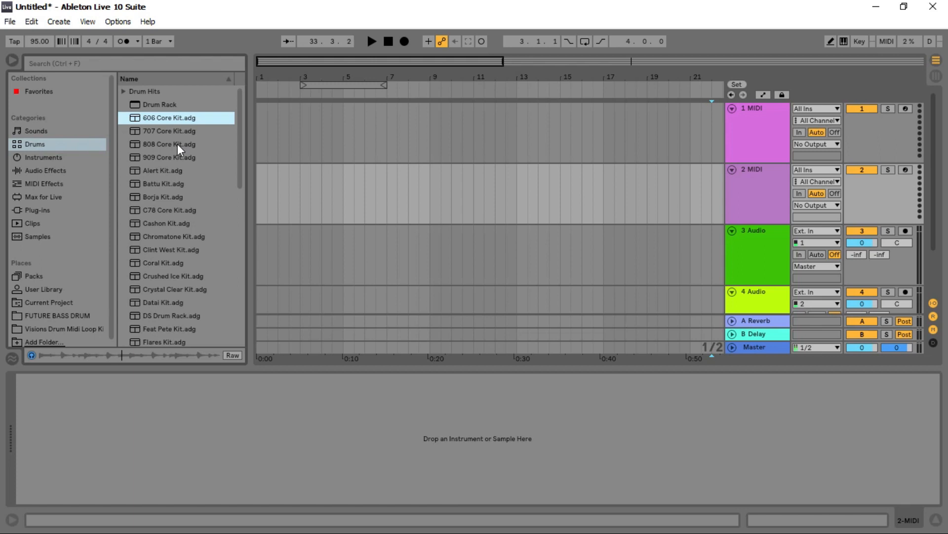
{"action": "left_click", "coordinate": [169, 144]}
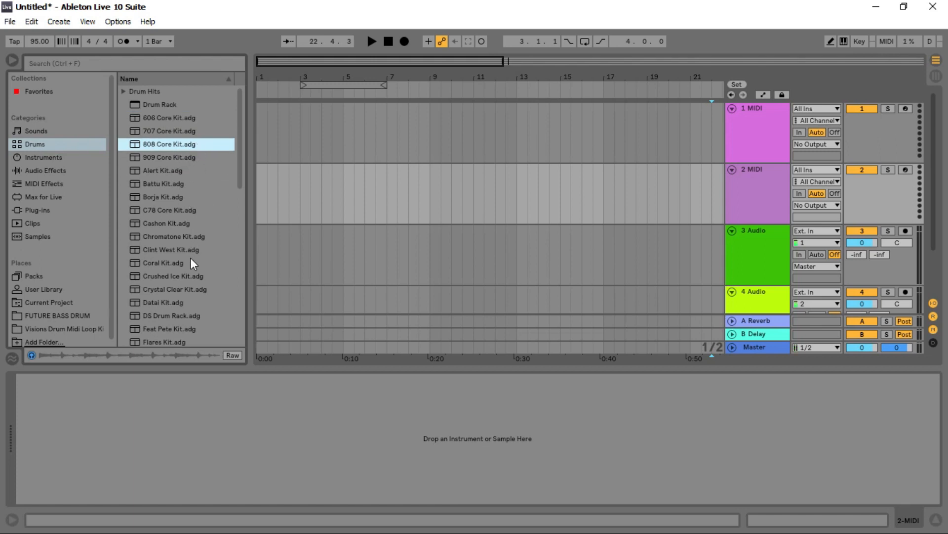
{"action": "mouse_move", "coordinate": [196, 235]}
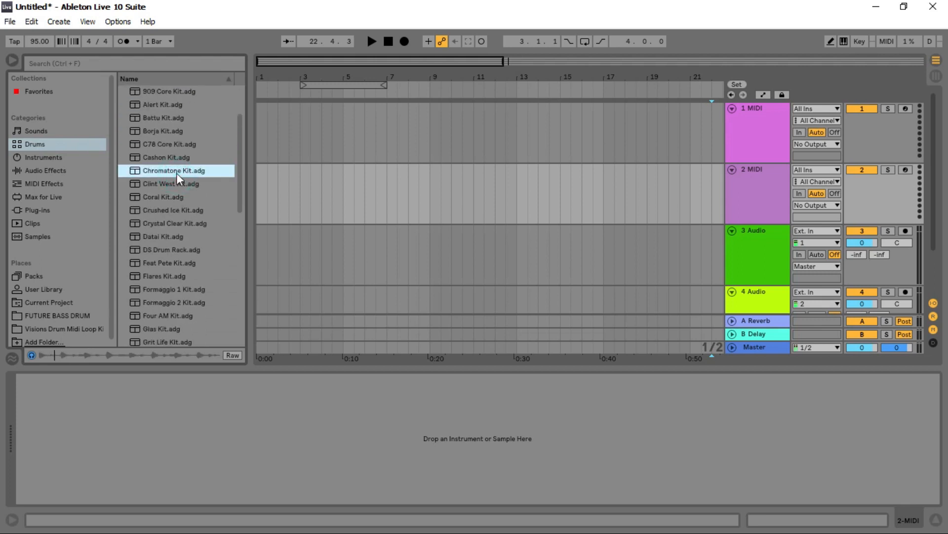
{"action": "left_click", "coordinate": [171, 145]}
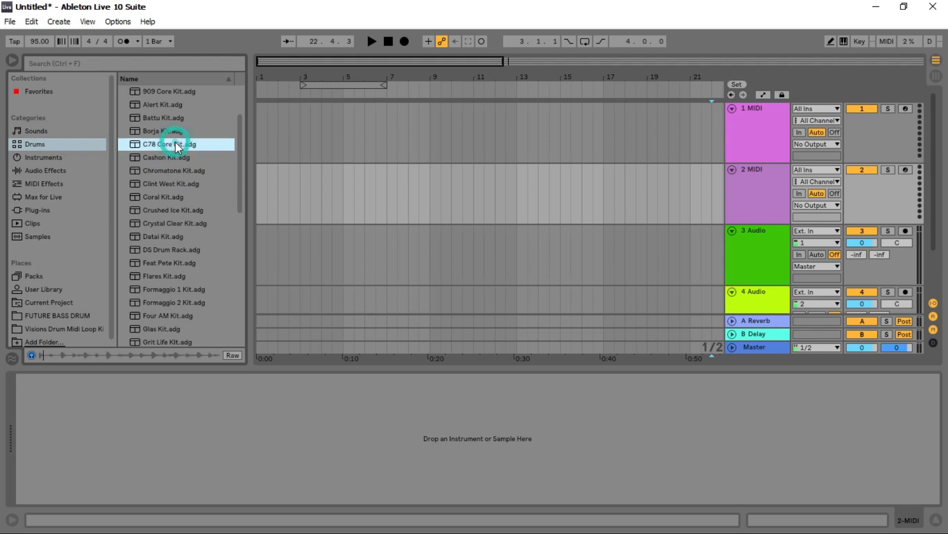
{"action": "left_click", "coordinate": [168, 263]}
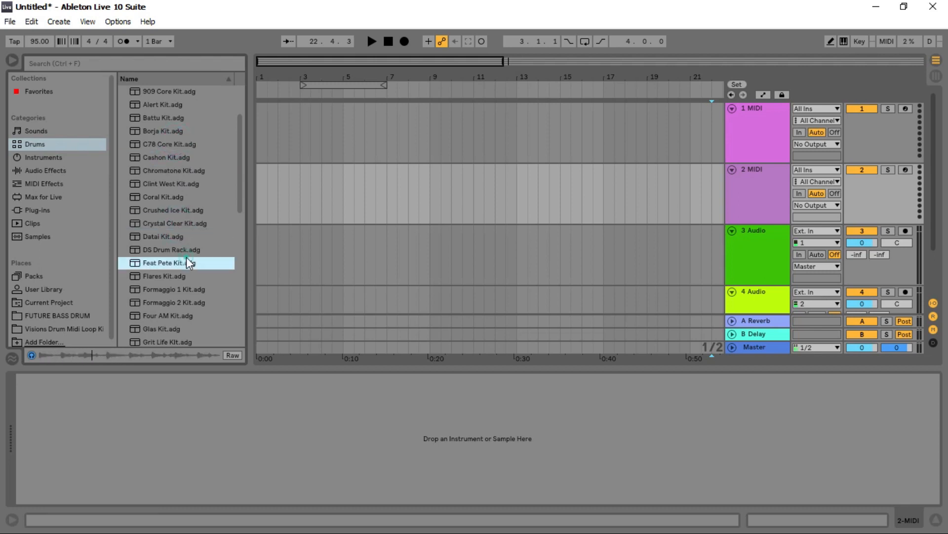
{"action": "left_click", "coordinate": [174, 289]}
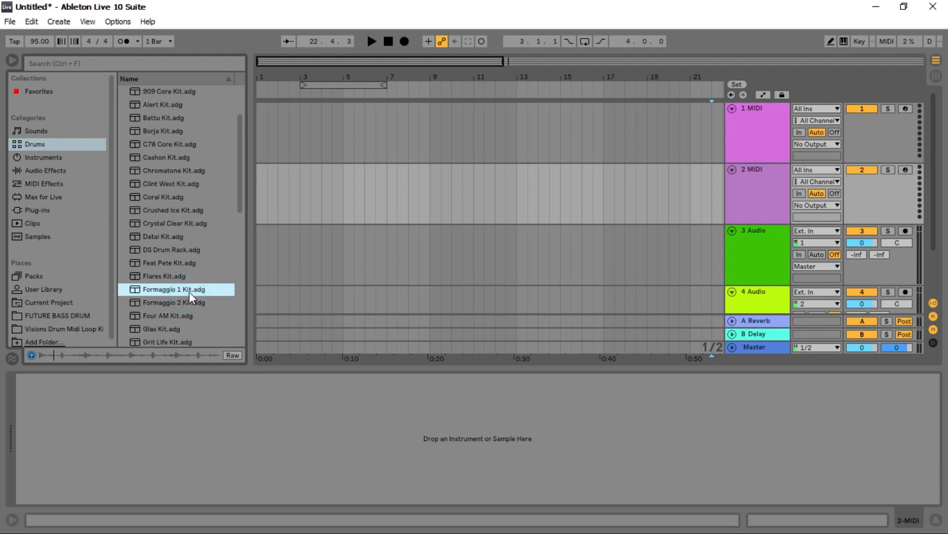
{"action": "left_click", "coordinate": [169, 263]}
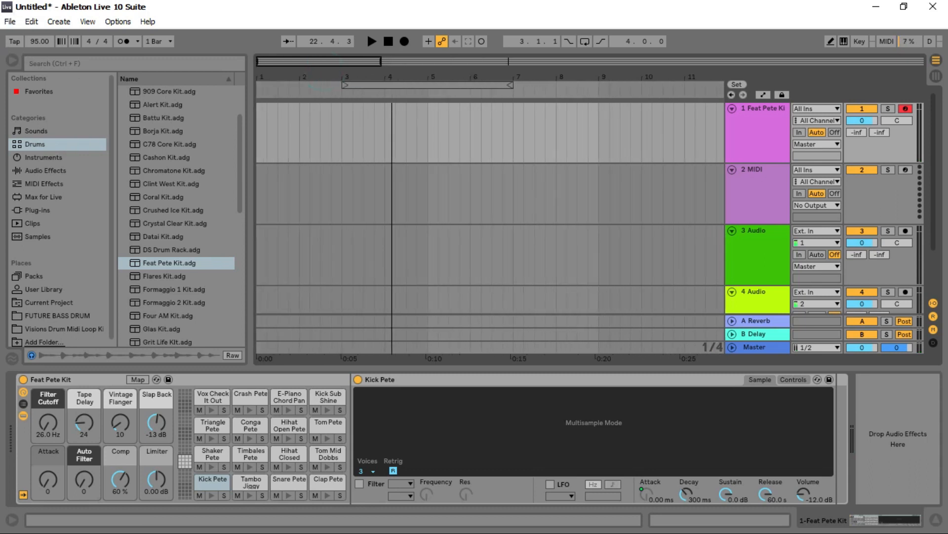
- Select bars 5–9 on the Feat Pete Kit track and insert an empty MIDI clip there
{"action": "left_click_drag", "start_coordinate": [412, 131], "coordinate": [569, 131]}
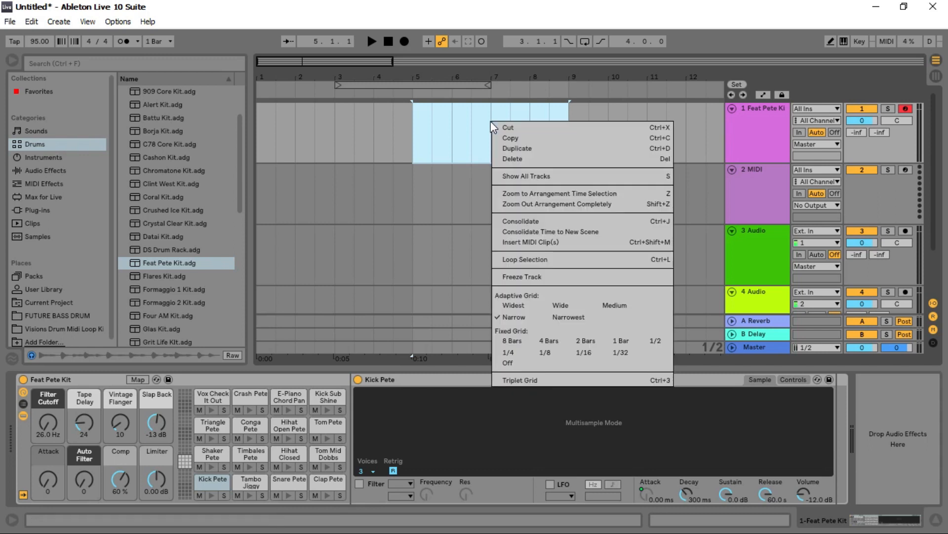
{"action": "mouse_move", "coordinate": [572, 242]}
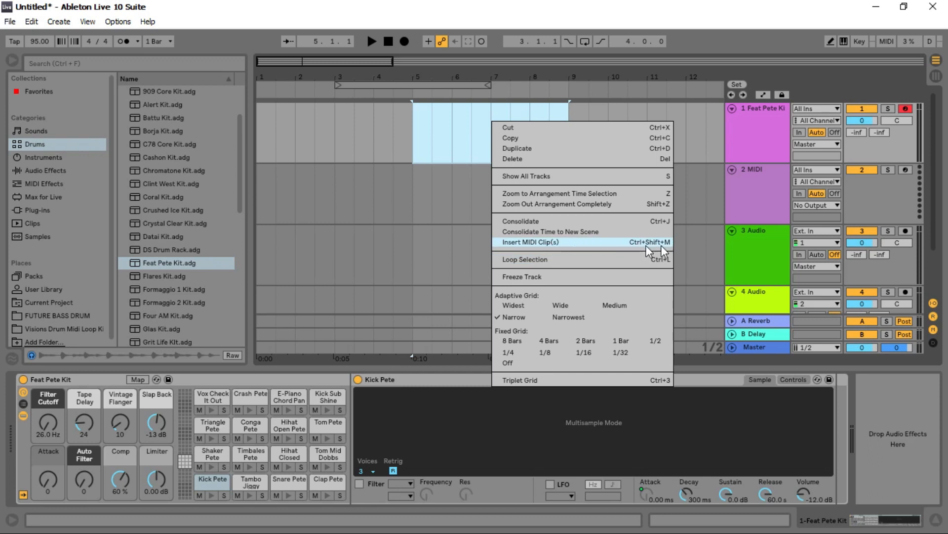
{"action": "left_click", "coordinate": [530, 242]}
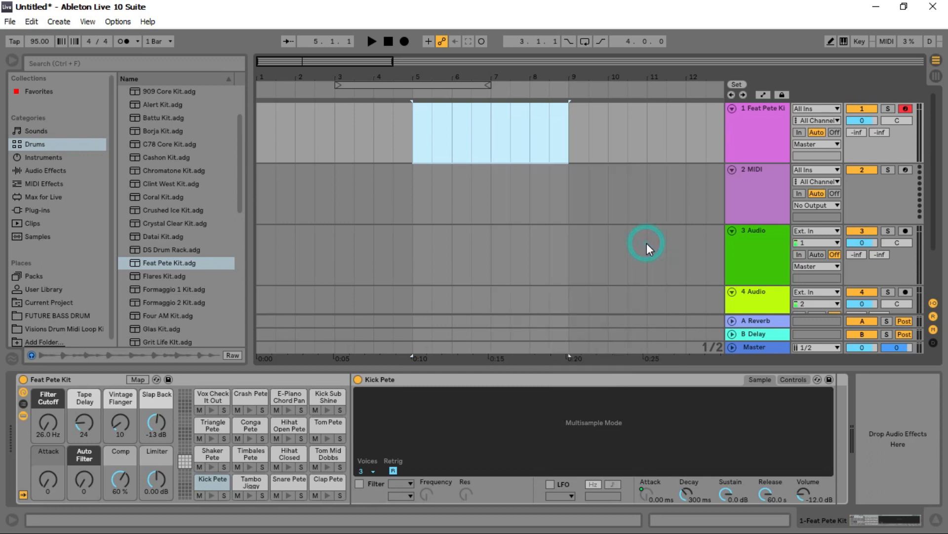
- Open the new clip in the MIDI Note Editor and enlarge it to show the kit's drum rows
{"action": "double_click", "coordinate": [490, 133]}
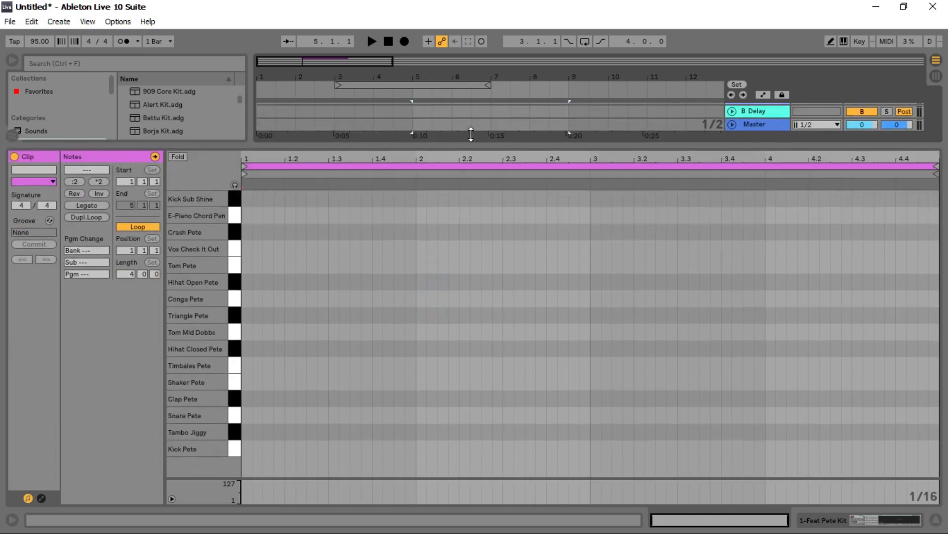
{"action": "left_click", "coordinate": [237, 418]}
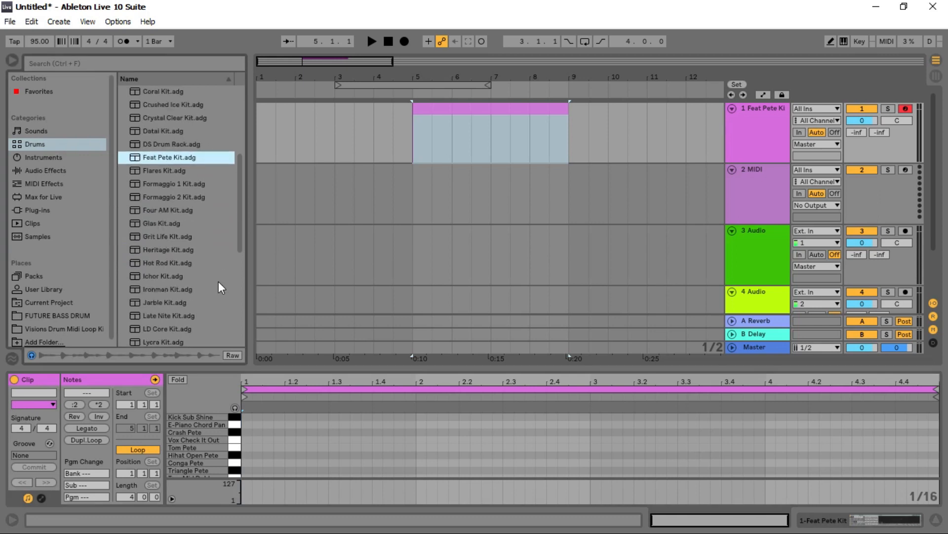
{"action": "scroll", "scroll_direction": "down", "scroll_amount": 3}
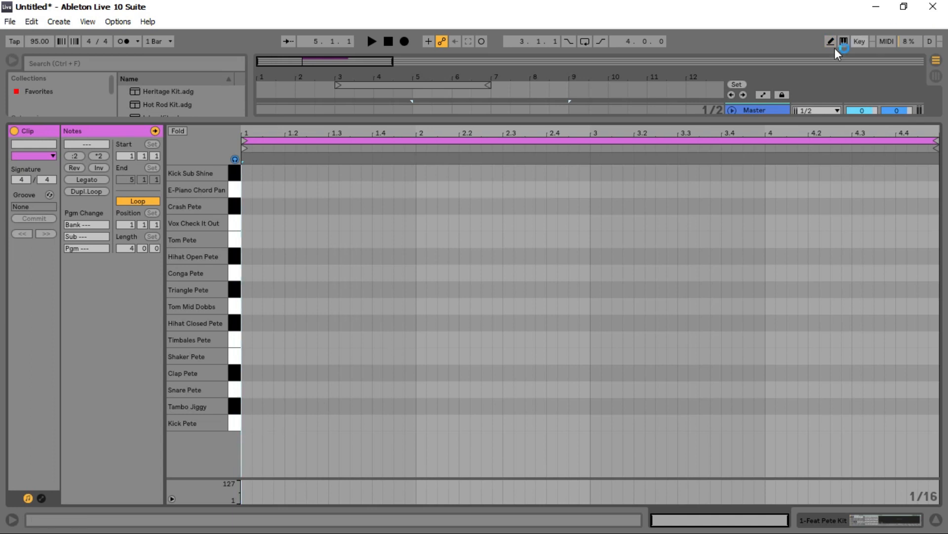
- Draw Kick Pete hits at 1.1 and after 1.2 and a Snare Pete hit at 1.4, then zoom out to all four bars
{"action": "left_click", "coordinate": [830, 42]}
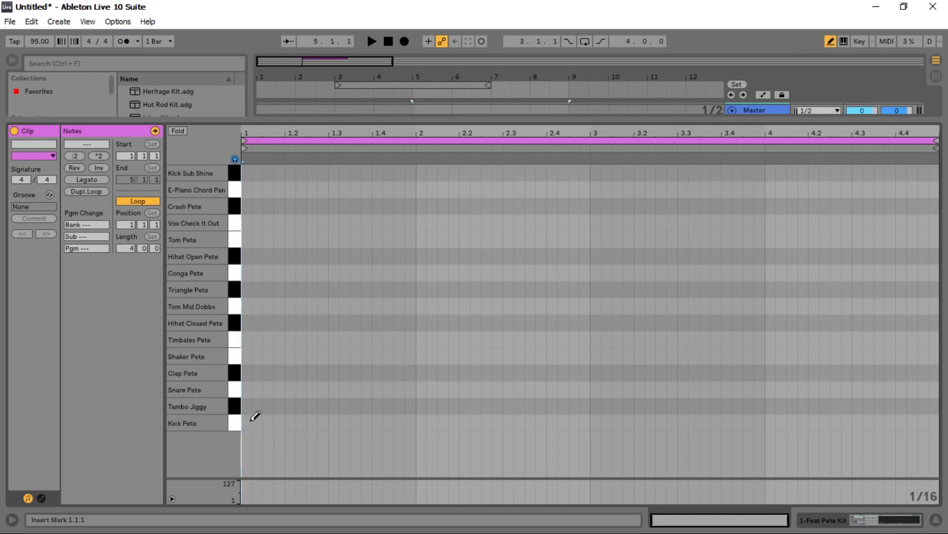
{"action": "left_click", "coordinate": [246, 422]}
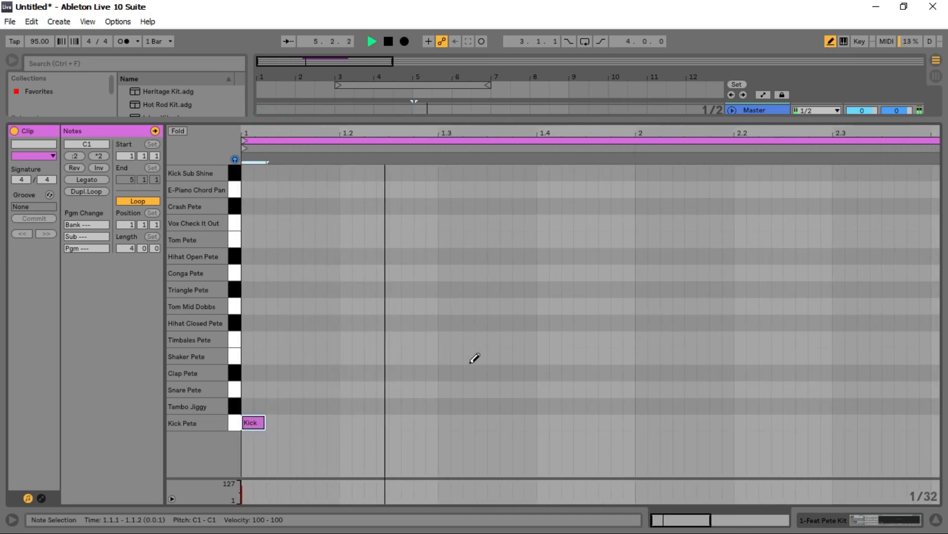
{"action": "left_click", "coordinate": [395, 422]}
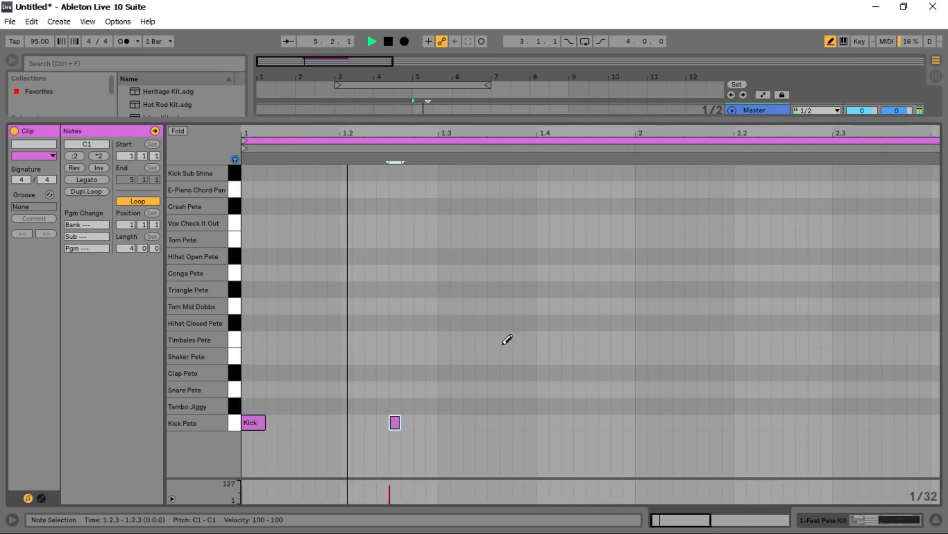
{"action": "left_click", "coordinate": [388, 42]}
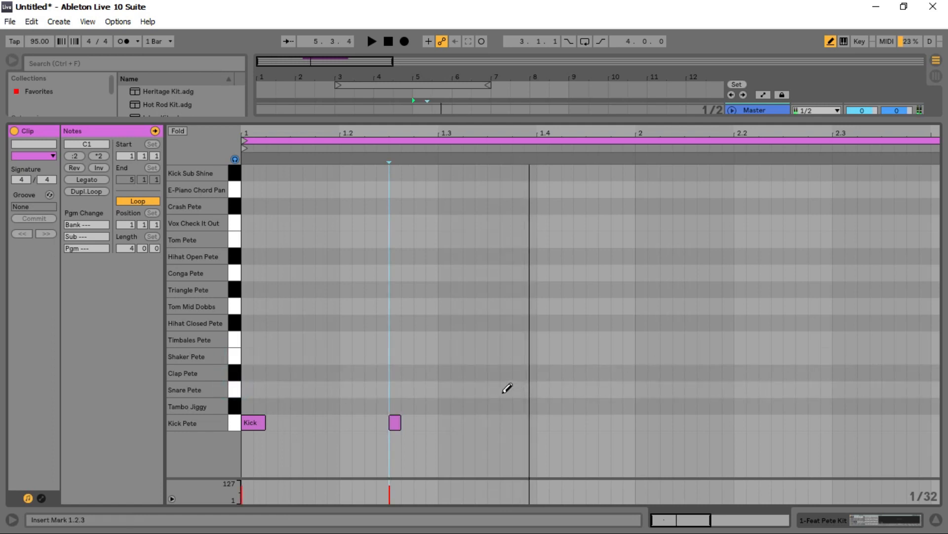
{"action": "left_click", "coordinate": [505, 389]}
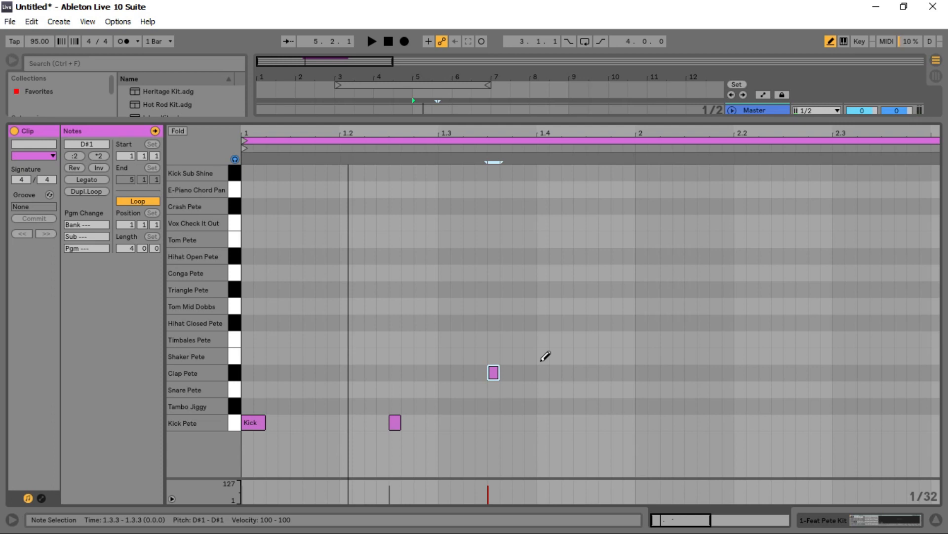
{"action": "left_click_drag", "start_coordinate": [494, 373], "coordinate": [542, 373]}
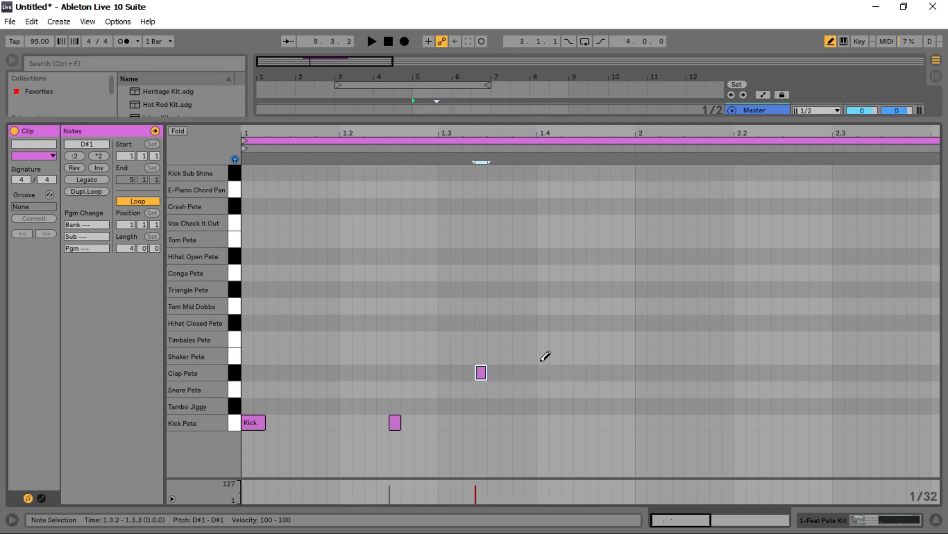
{"action": "left_click_drag", "start_coordinate": [481, 373], "coordinate": [456, 389]}
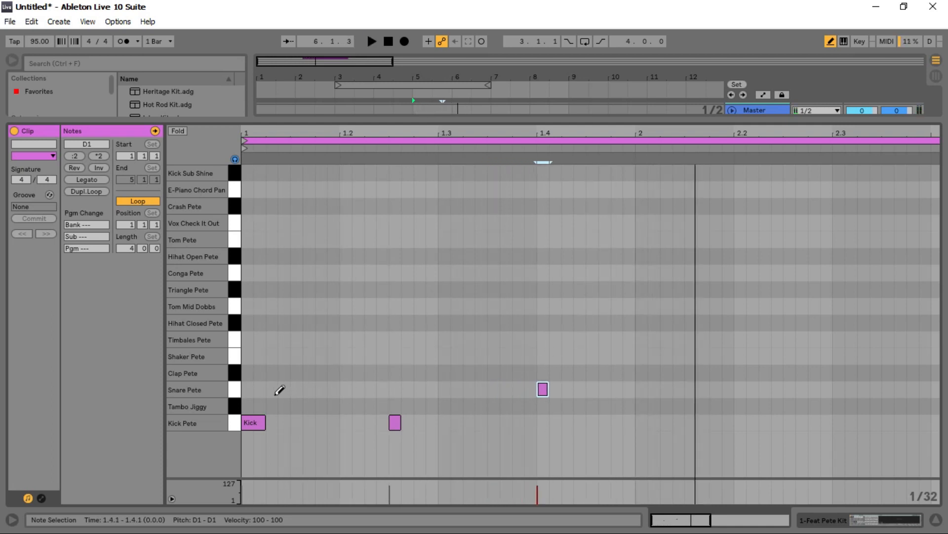
{"action": "mouse_move", "coordinate": [338, 168]}
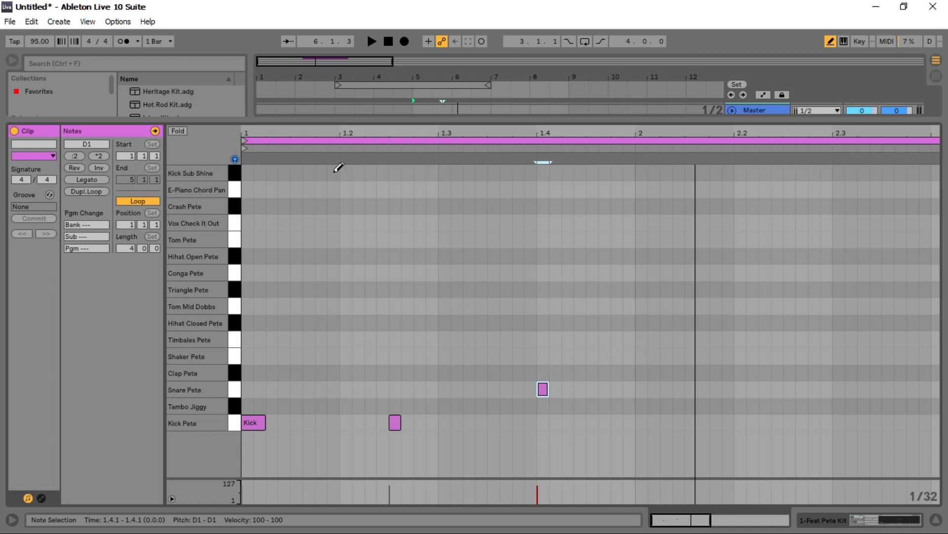
{"action": "mouse_move", "coordinate": [557, 246]}
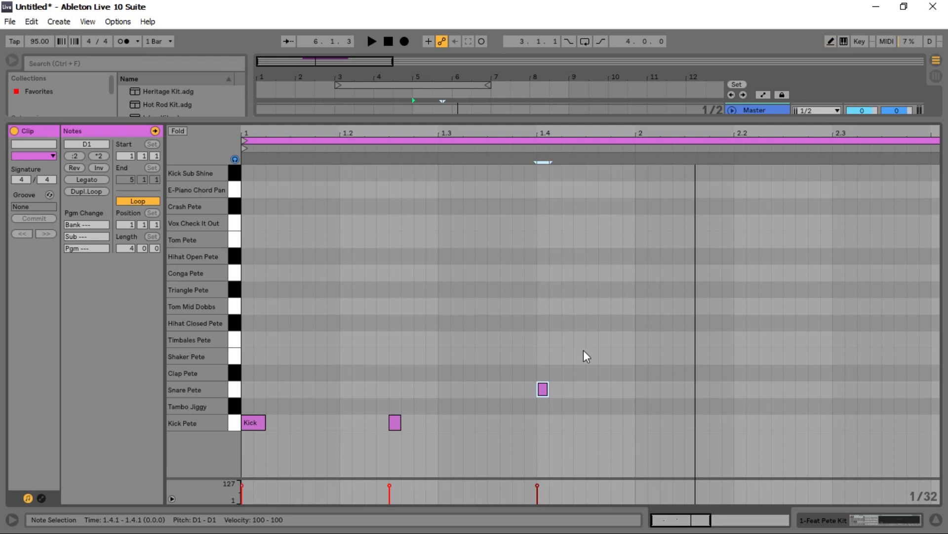
{"action": "mouse_move", "coordinate": [625, 403]}
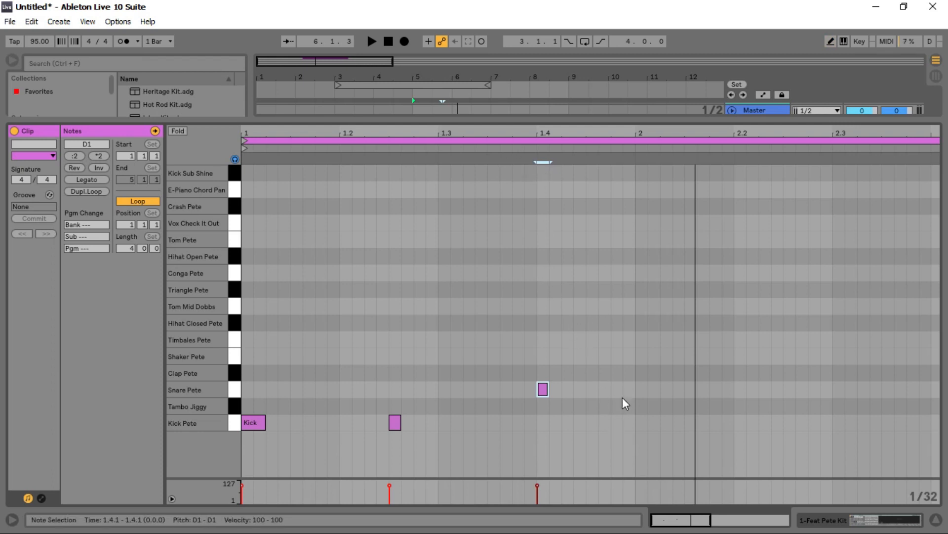
{"action": "mouse_move", "coordinate": [637, 357]}
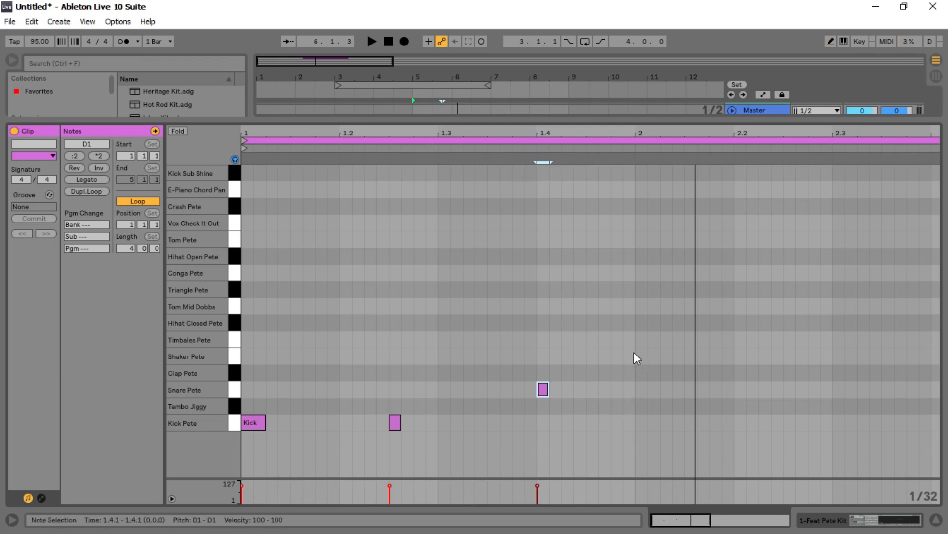
{"action": "left_click_drag", "start_coordinate": [559, 356], "coordinate": [635, 416]}
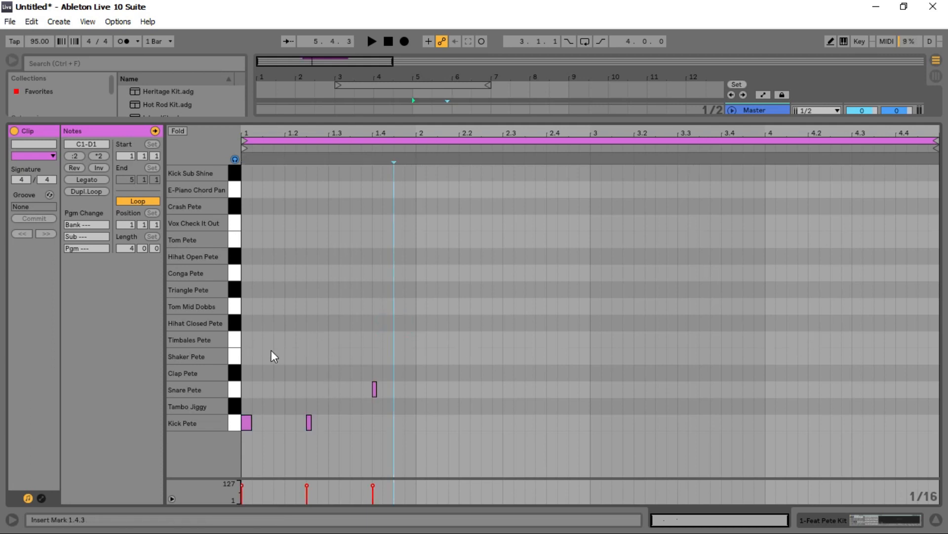
- Select bar 1's kick and snare notes and duplicate them into bars 2 and 3
{"action": "left_click_drag", "start_coordinate": [320, 347], "coordinate": [319, 393]}
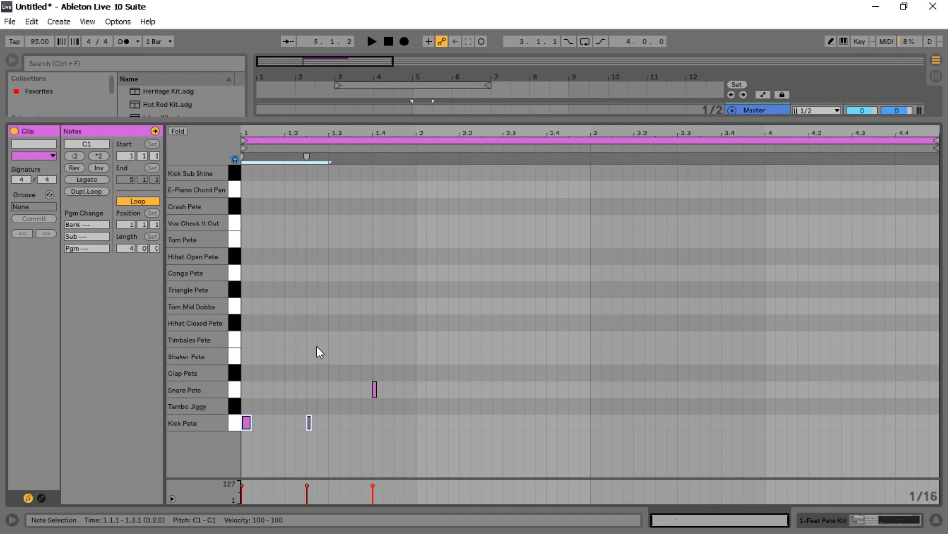
{"action": "mouse_move", "coordinate": [320, 357]}
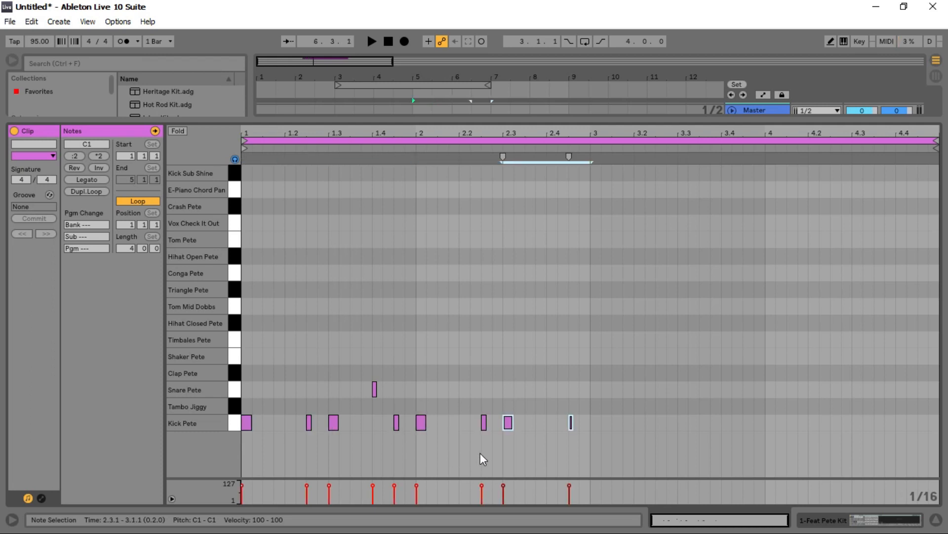
{"action": "mouse_move", "coordinate": [582, 437]}
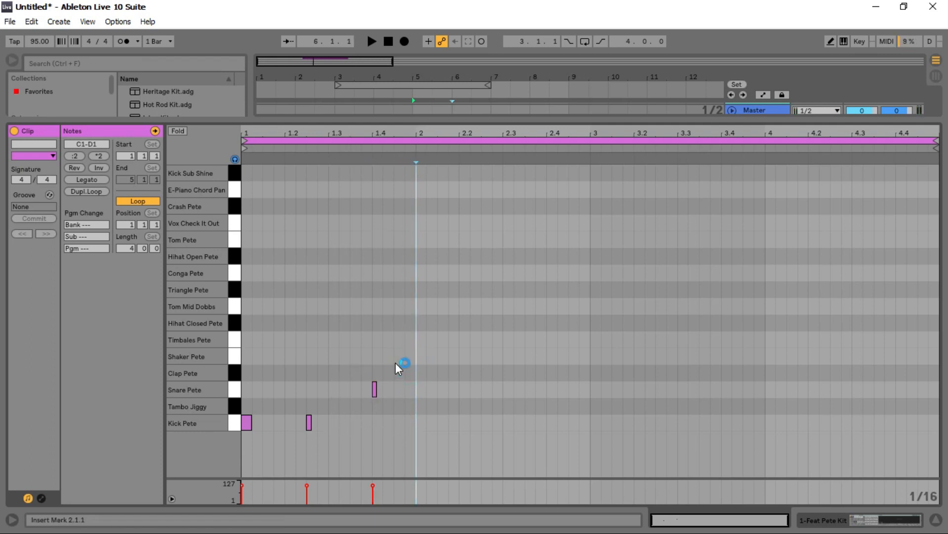
{"action": "left_click_drag", "start_coordinate": [402, 362], "coordinate": [245, 427]}
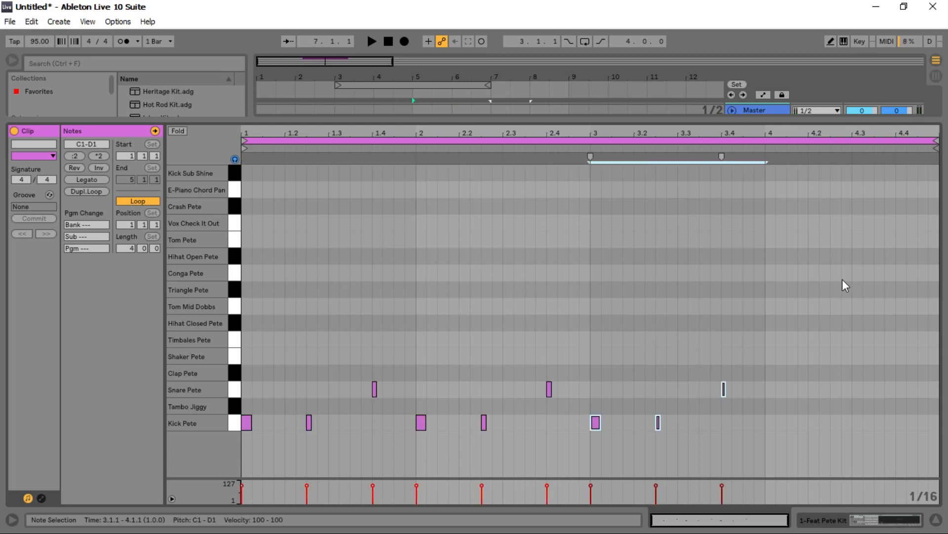
- Draw Kick Pete hits at 4.1 and 4.2.3 and a Hihat Open Pete hit around 4.3
{"action": "left_click", "coordinate": [371, 42]}
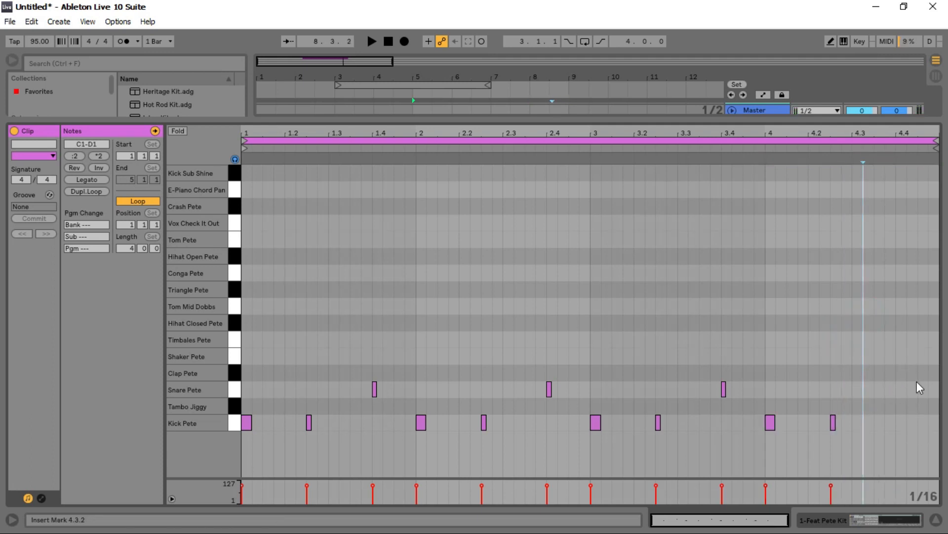
{"action": "left_click", "coordinate": [236, 190]}
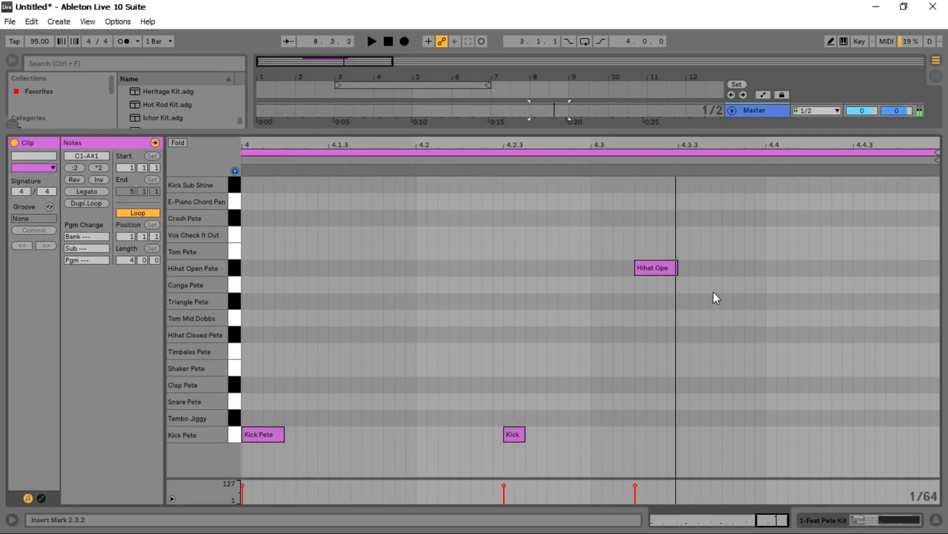
{"action": "mouse_move", "coordinate": [764, 258]}
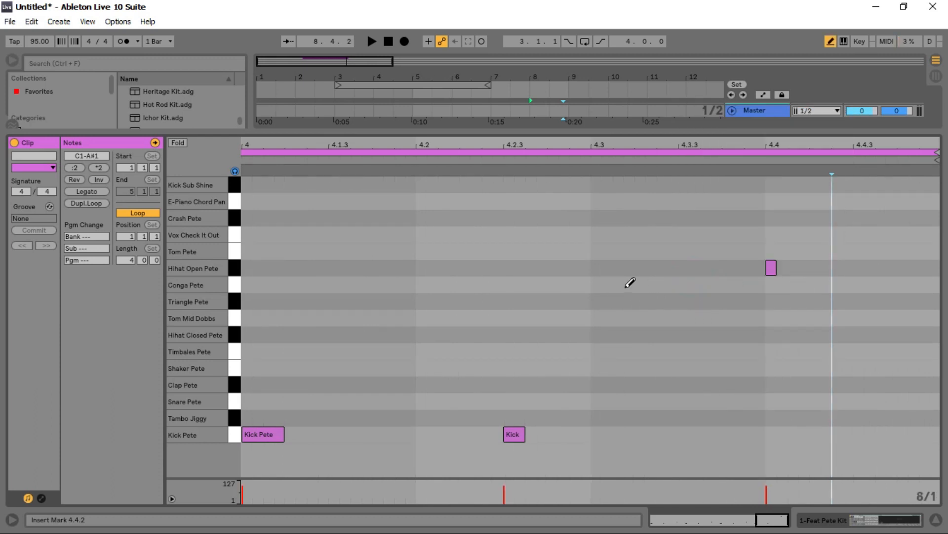
- Draw the Tom Mid Dobbs hit after the open hi-hat near 4.4, play the pattern and return to the arrangement
{"action": "left_click_drag", "start_coordinate": [243, 285], "coordinate": [943, 285]}
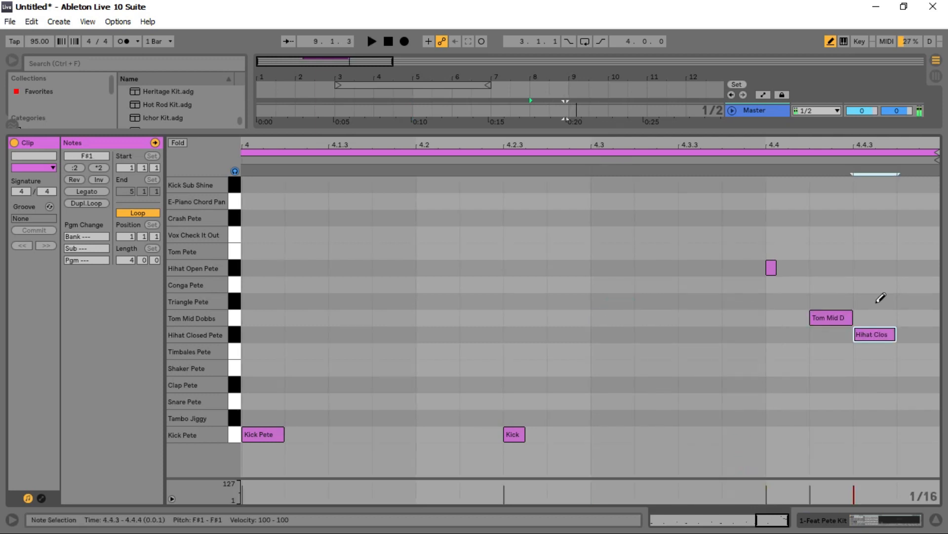
{"action": "left_click", "coordinate": [371, 41]}
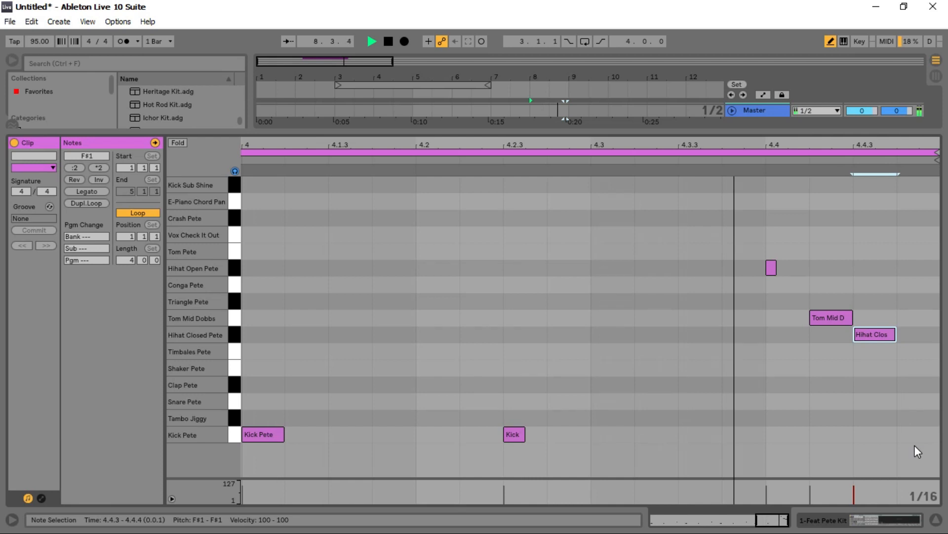
{"action": "left_click", "coordinate": [372, 41]}
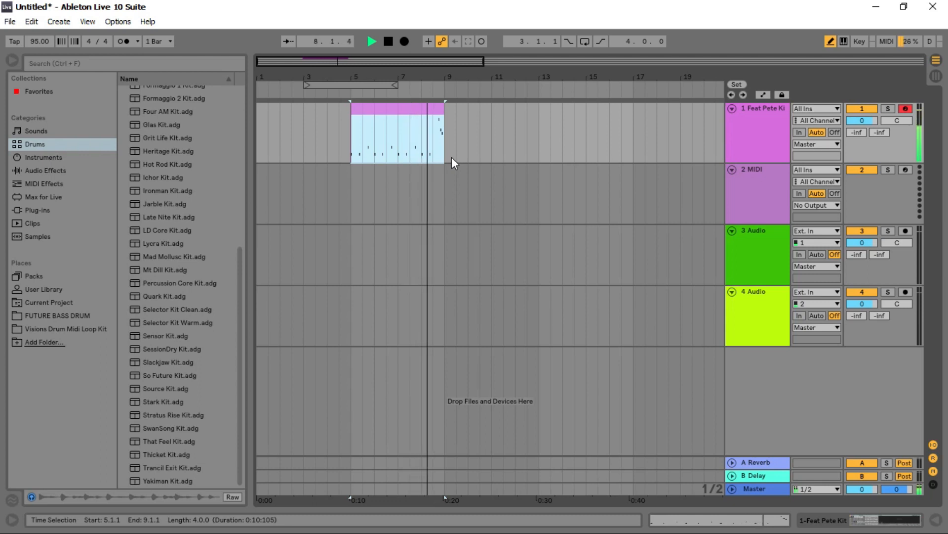
- Stop playback, zoom the arrangement onto the drum clip and bring up the File menu
{"action": "left_click", "coordinate": [388, 41]}
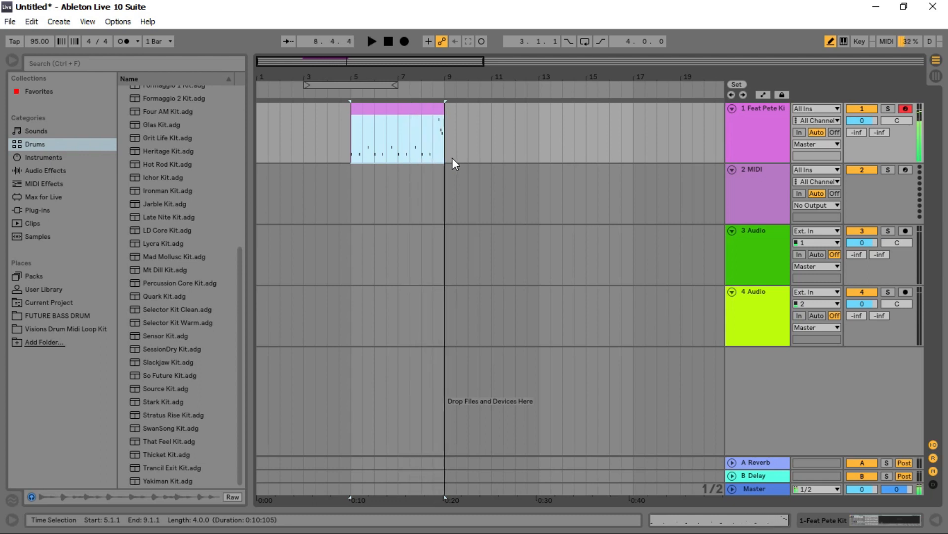
{"action": "scroll", "scroll_direction": "down", "scroll_amount": 3}
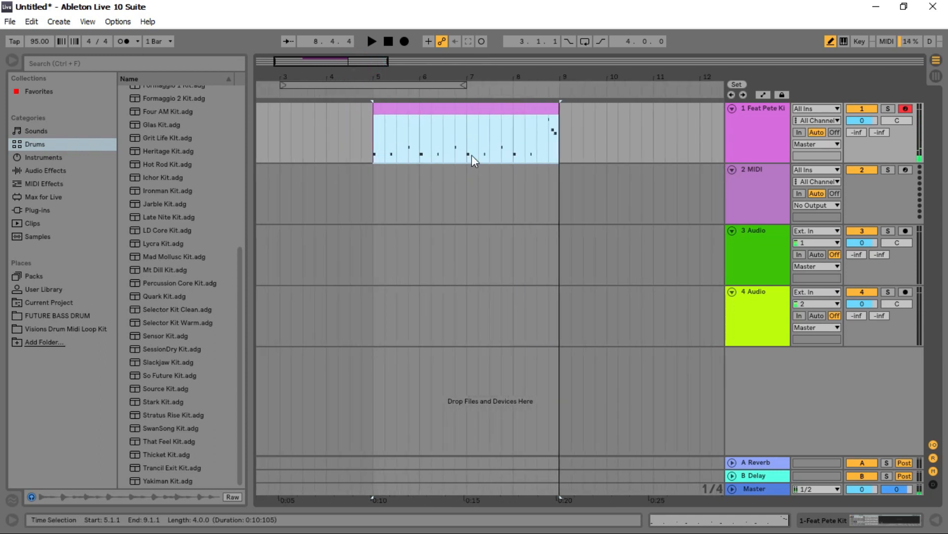
{"action": "mouse_move", "coordinate": [488, 186]}
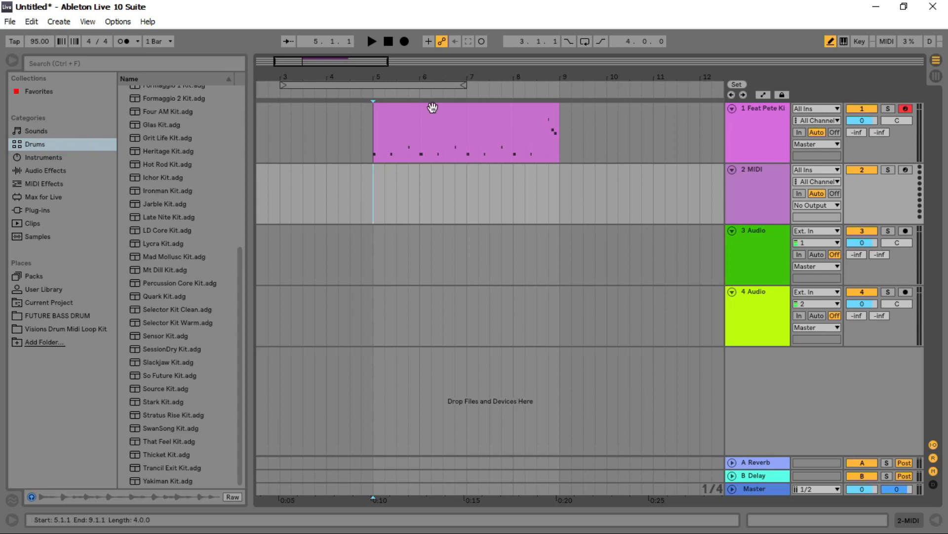
{"action": "left_click", "coordinate": [9, 20]}
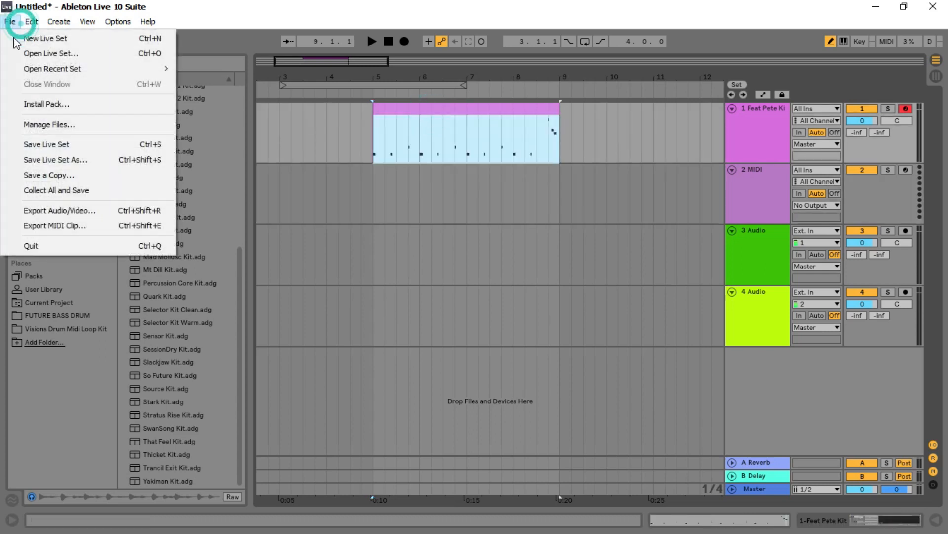
{"action": "mouse_move", "coordinate": [46, 144]}
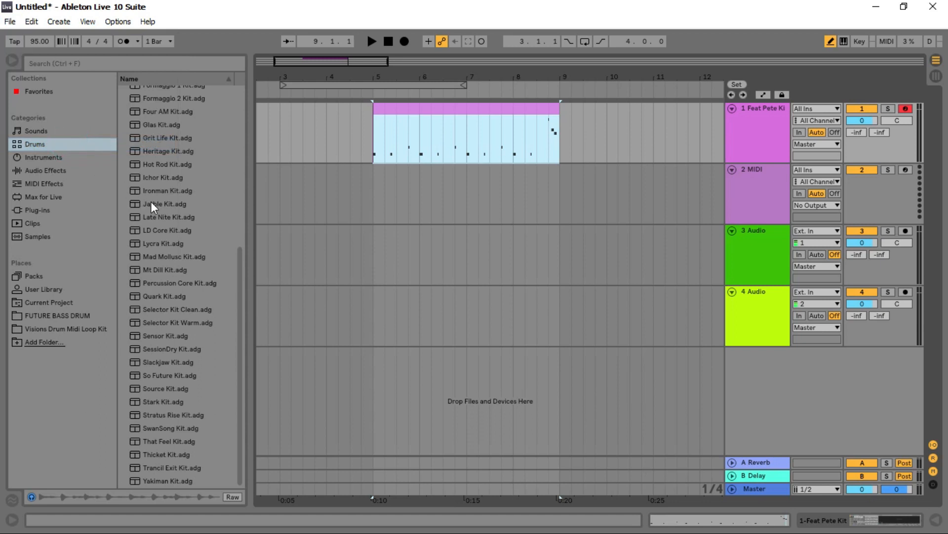
- Save the Live Set as 'How to made a song' inside the Ready For Tomorrow > 007 Ableton folder
{"action": "key", "text": "ctrl+shift+s"}
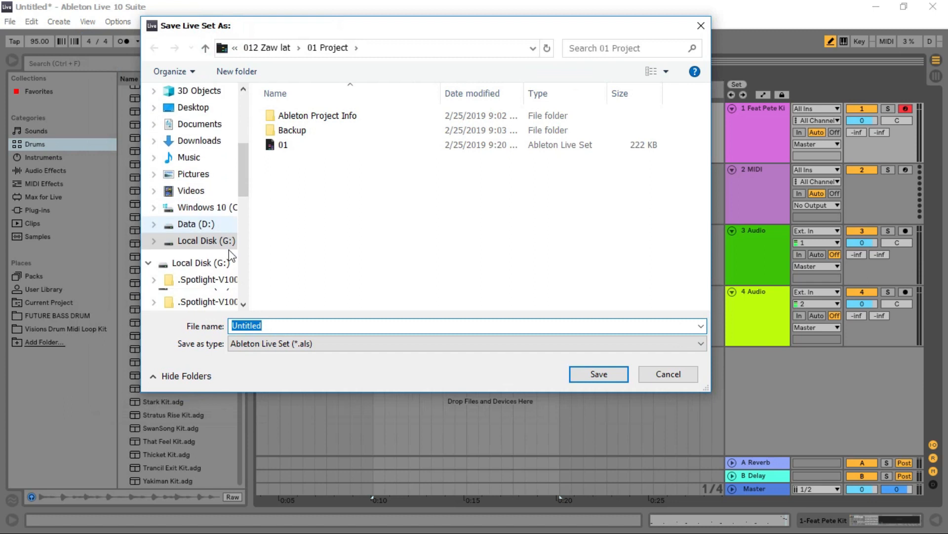
{"action": "scroll", "scroll_direction": "down", "scroll_amount": 3}
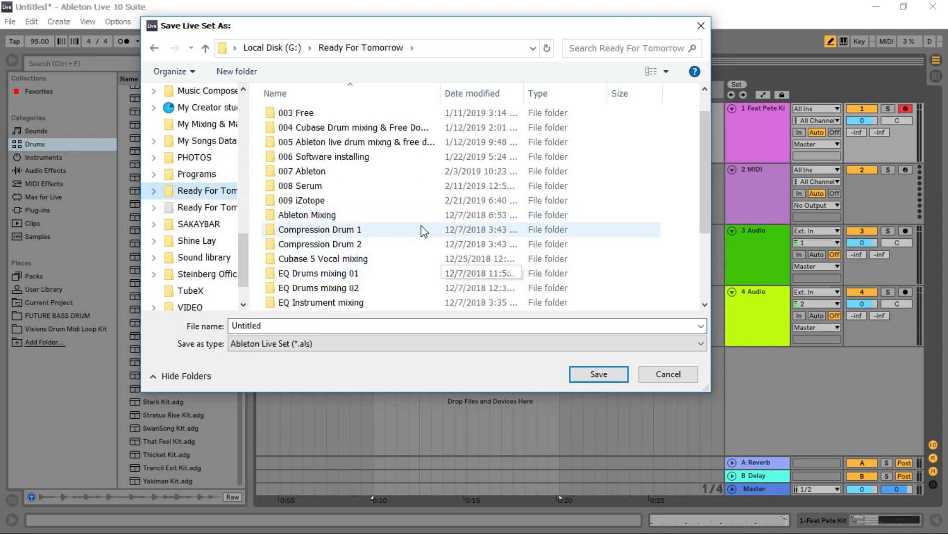
{"action": "double_click", "coordinate": [301, 171]}
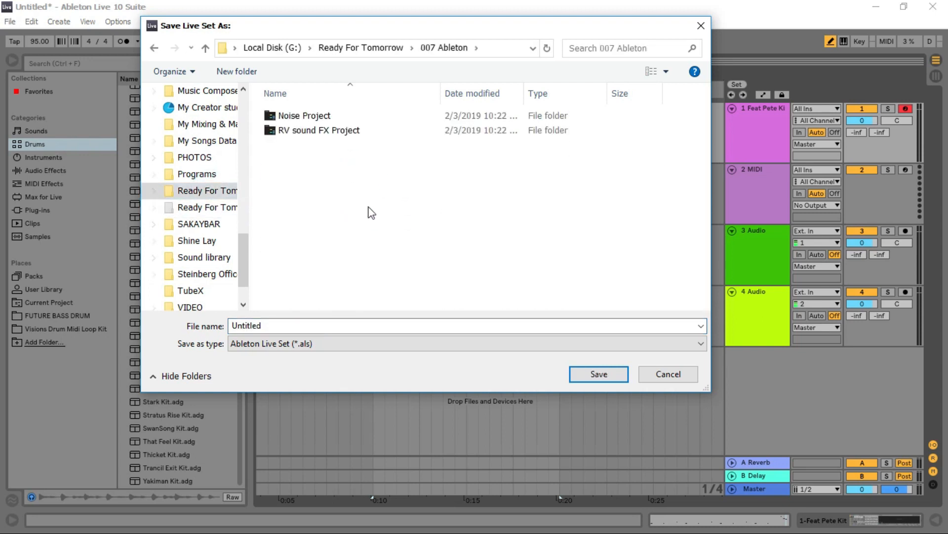
{"action": "left_click", "coordinate": [296, 325]}
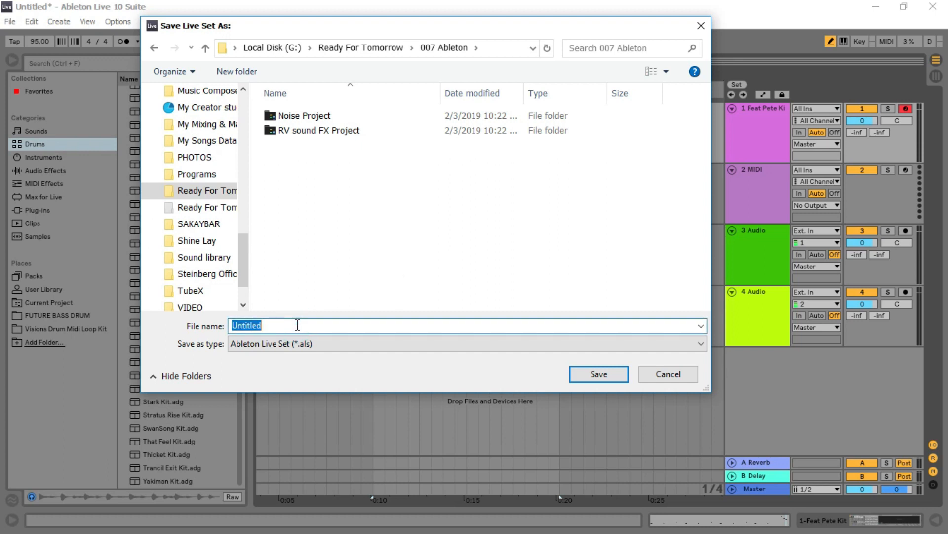
{"action": "type", "text": "Hw"}
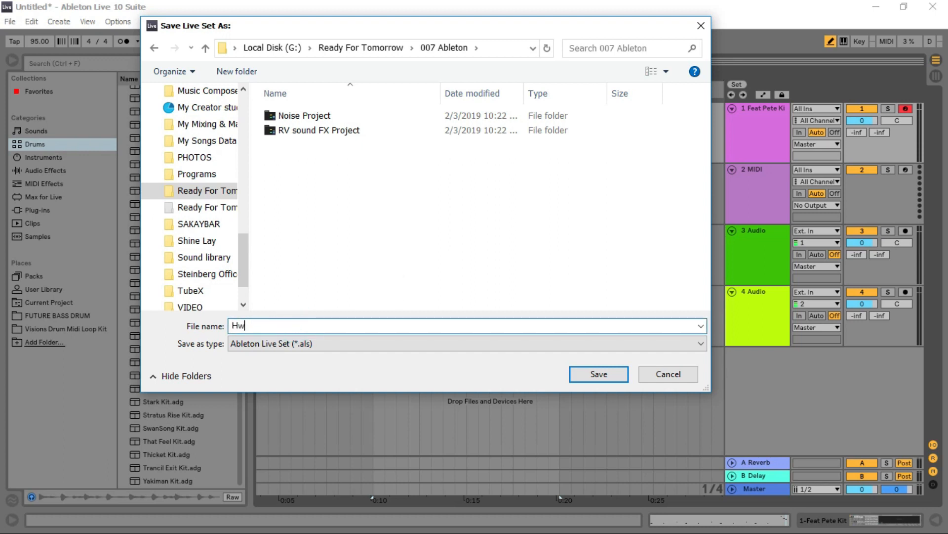
{"action": "type", "text": "How to made a song"}
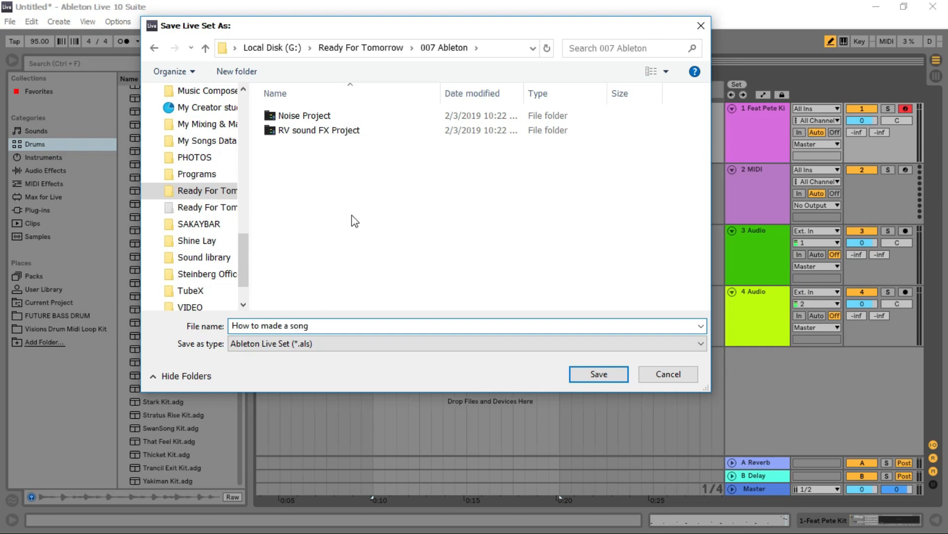
{"action": "left_click", "coordinate": [333, 325]}
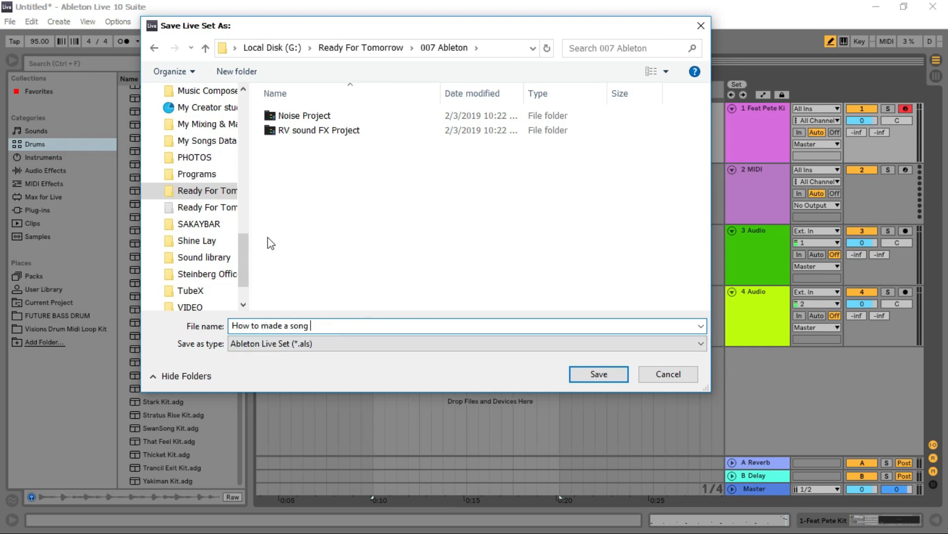
{"action": "left_click", "coordinate": [597, 373]}
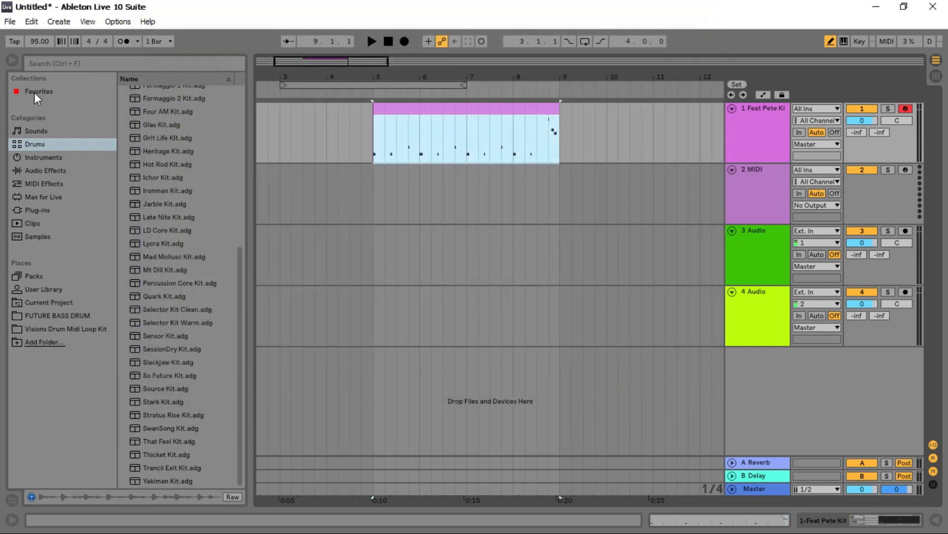
- Show the File menu's recent sets, where 'How to made a song' now appears first
{"action": "left_click", "coordinate": [9, 21]}
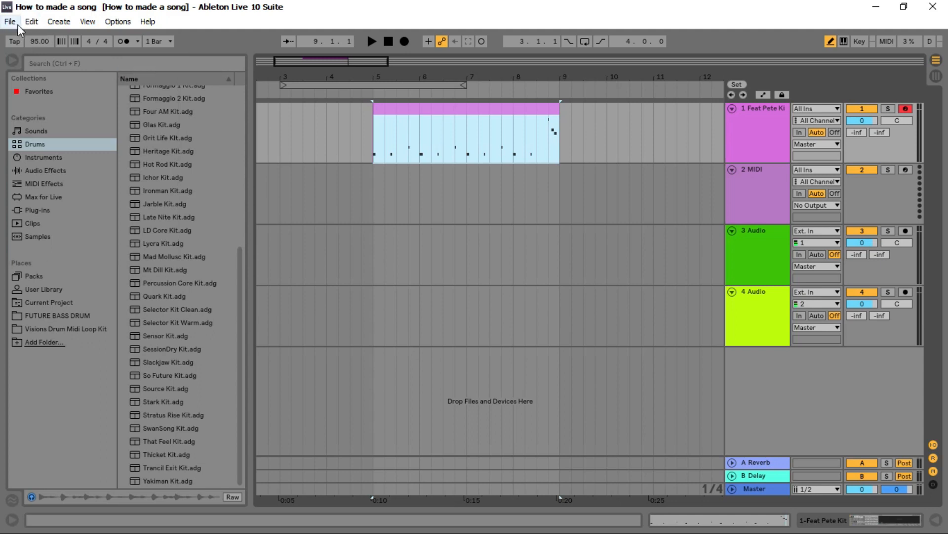
{"action": "left_click", "coordinate": [9, 21]}
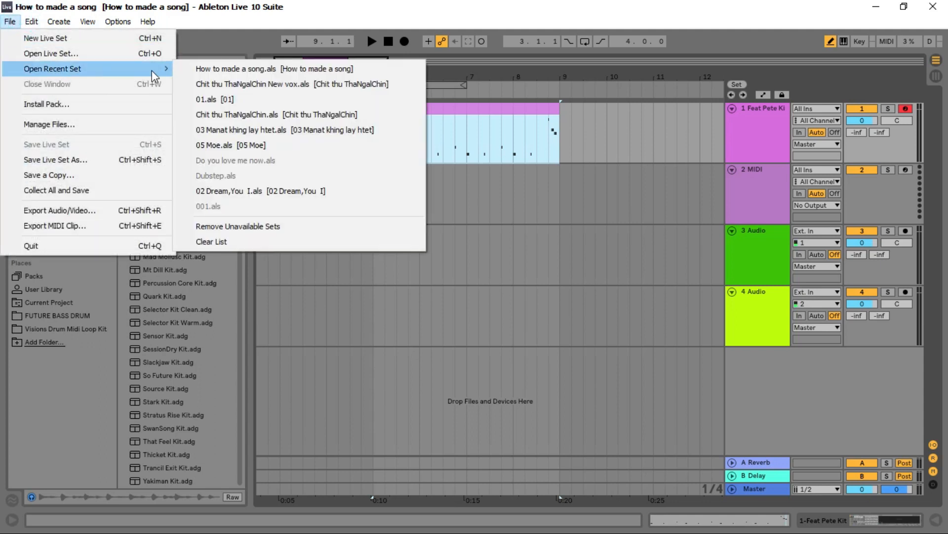
{"action": "mouse_move", "coordinate": [296, 68]}
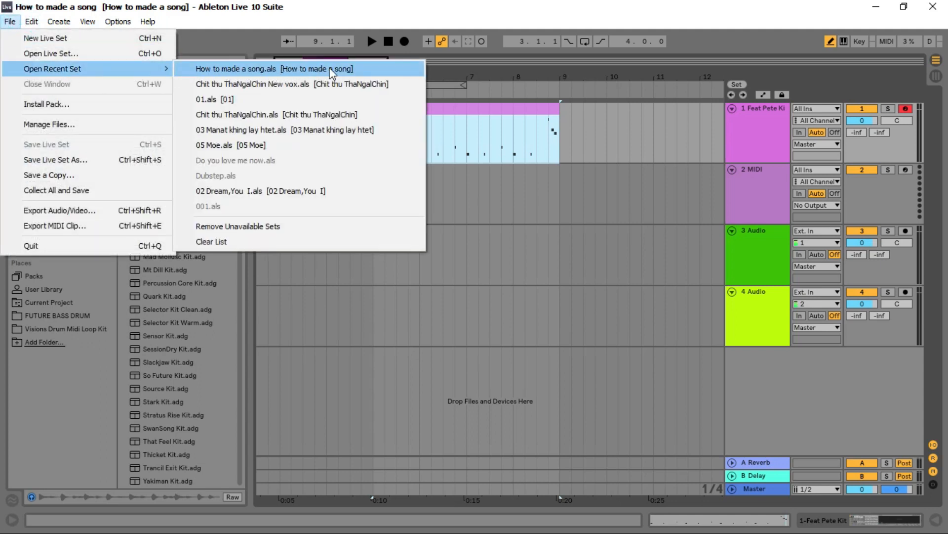